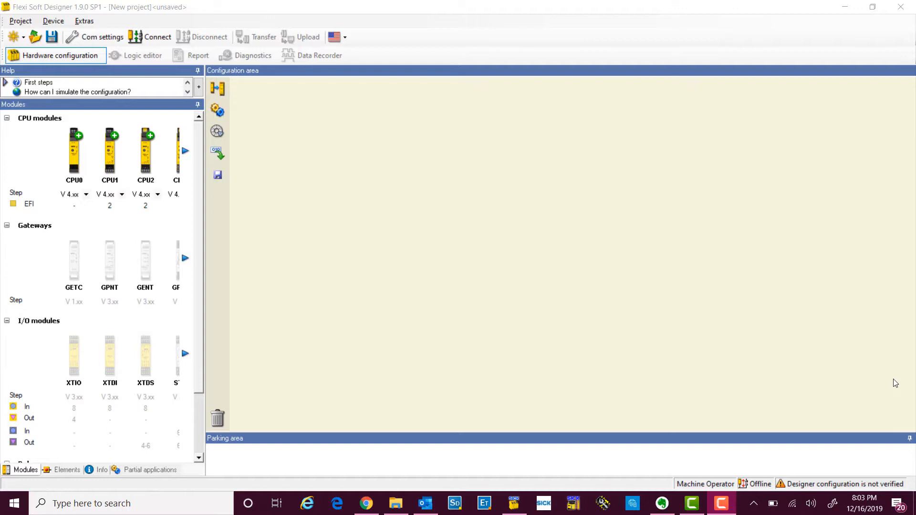
mouse_move(578, 278)
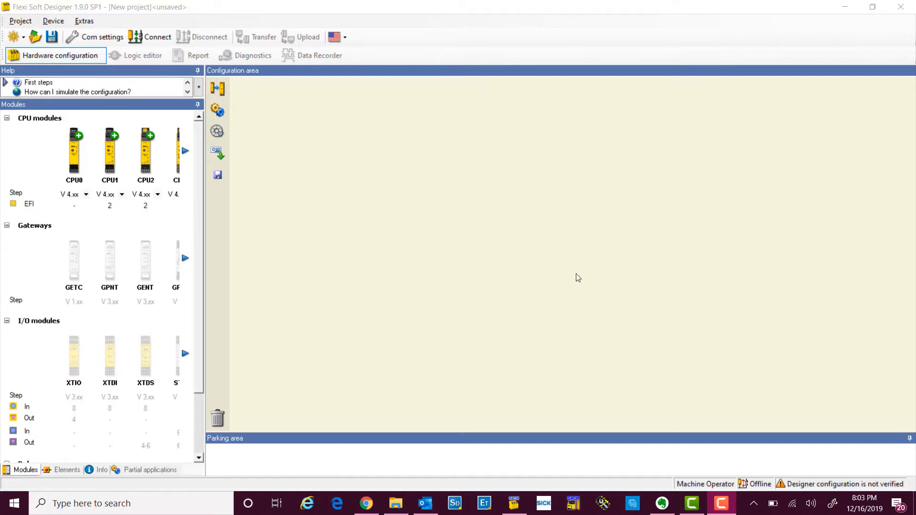
mouse_move(259, 222)
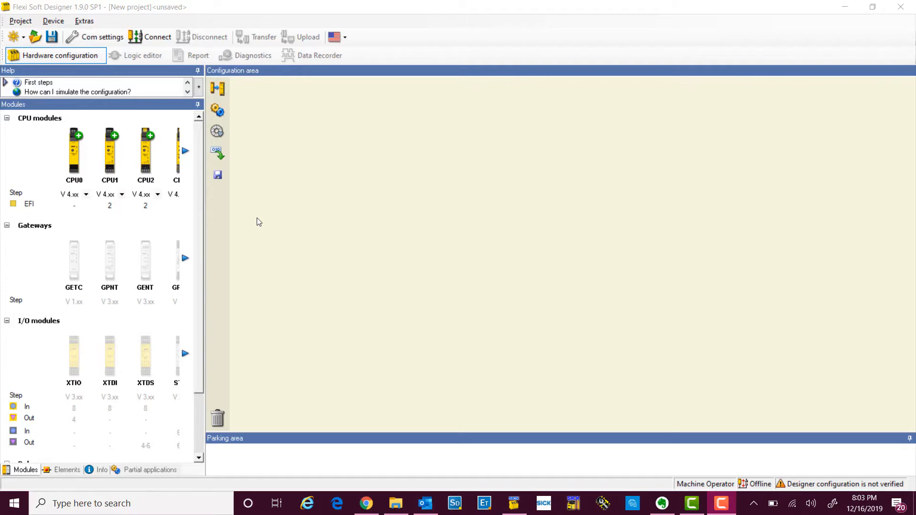
mouse_move(96, 187)
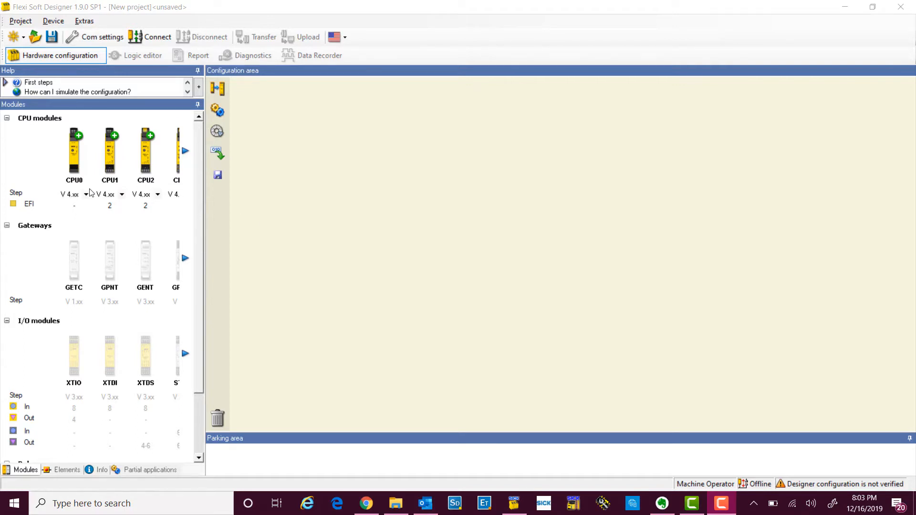
mouse_move(86, 199)
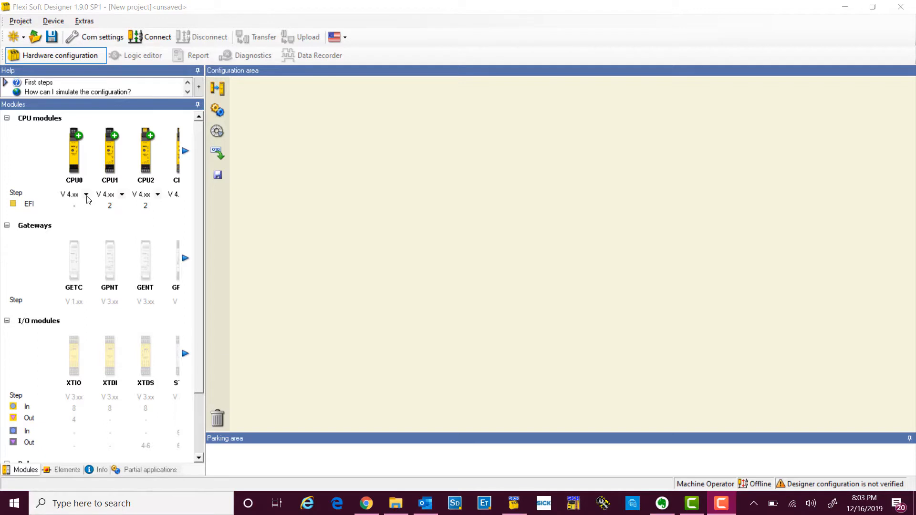
Check the CPU0 firmware step and scroll the Modules panel toward XTIO and ReLy OSSD1
click(74, 195)
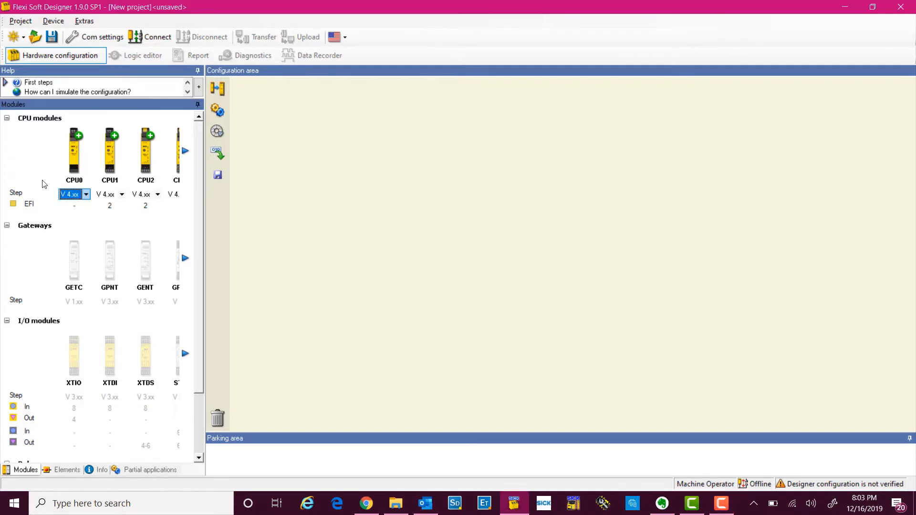
mouse_move(41, 335)
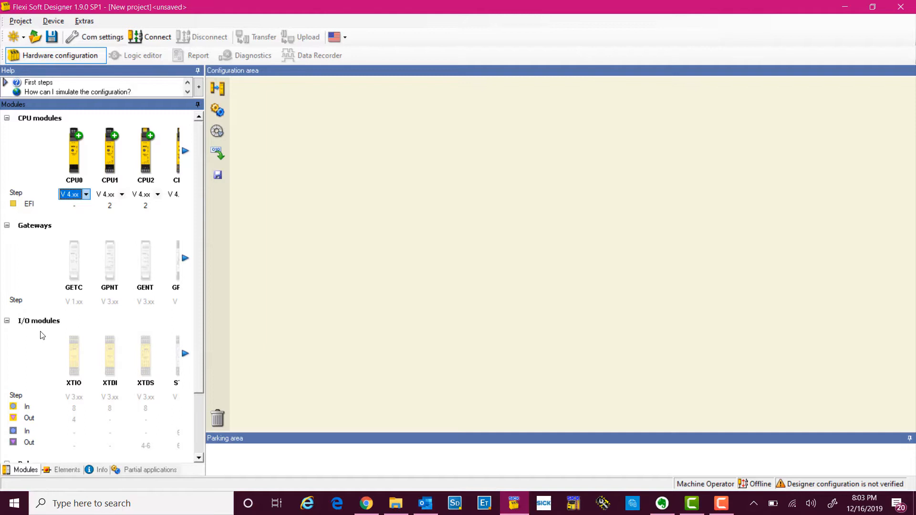
mouse_move(70, 361)
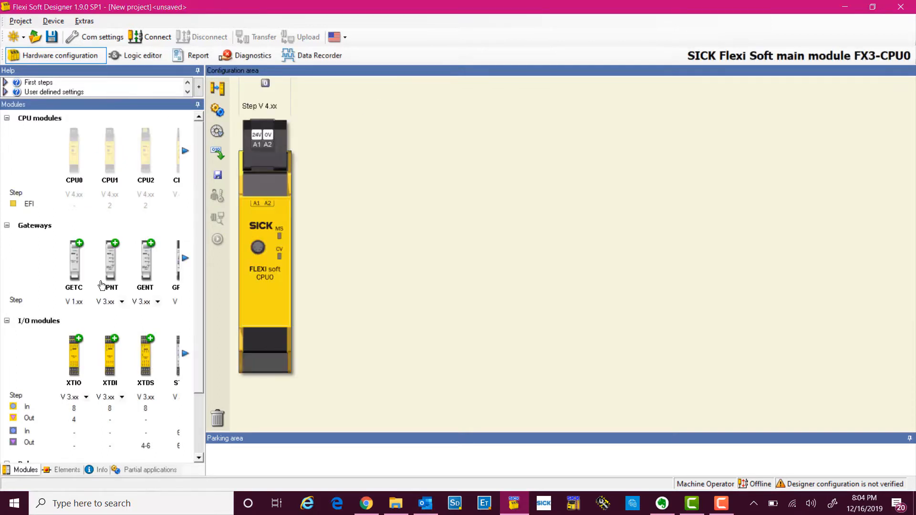
mouse_move(73, 365)
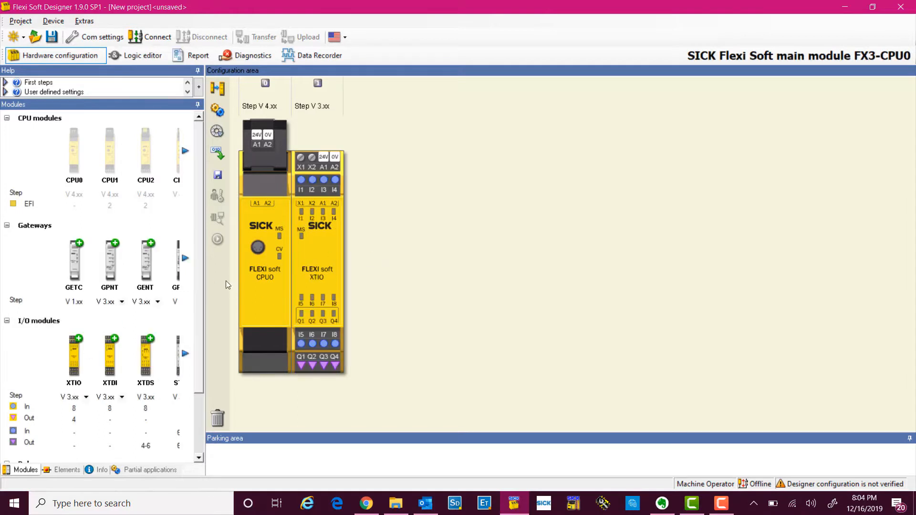
scroll(down, 3)
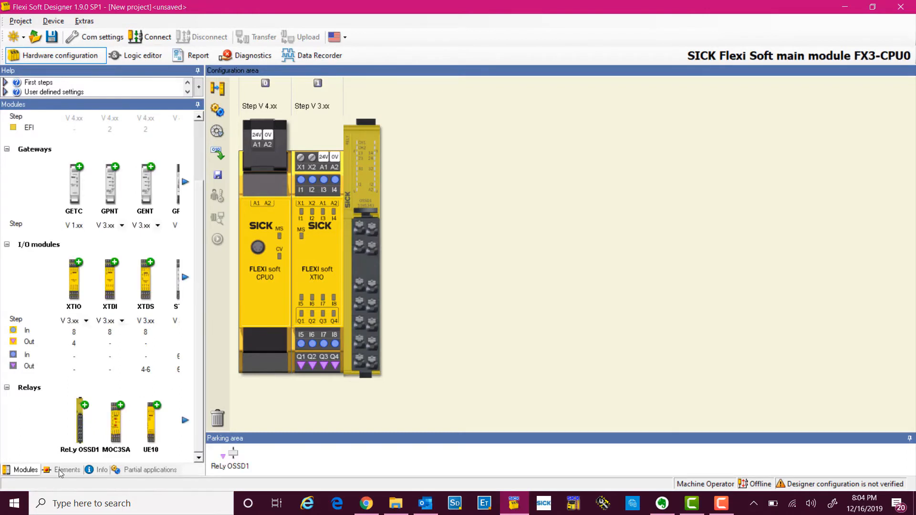
Open the Elements catalogue to reveal the Flexi Loop group
click(68, 470)
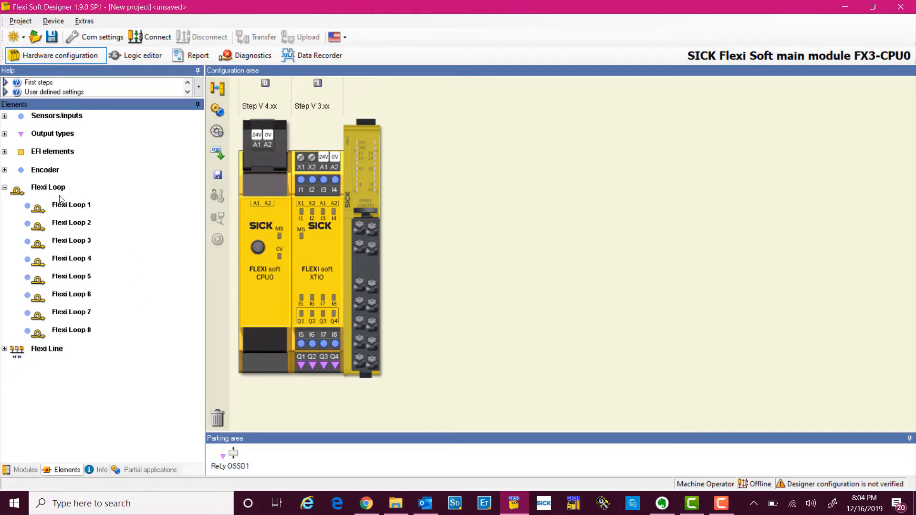
mouse_move(259, 222)
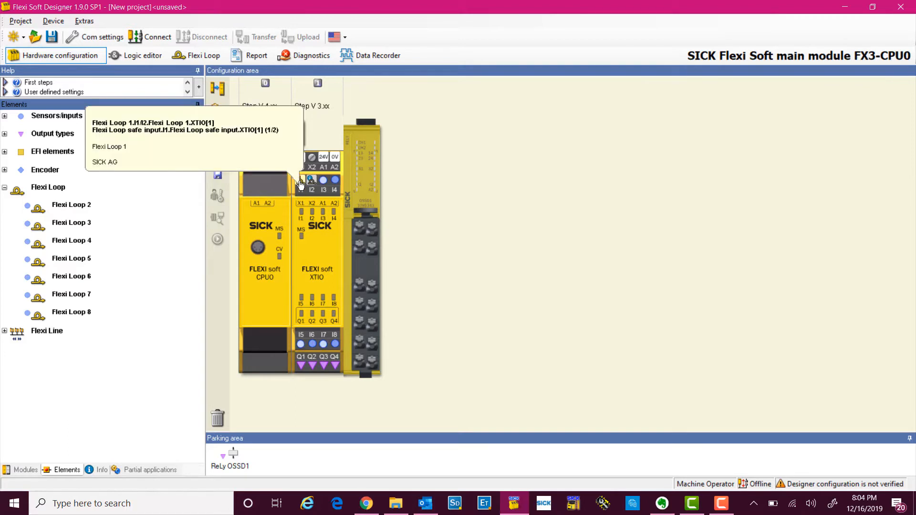
mouse_move(310, 184)
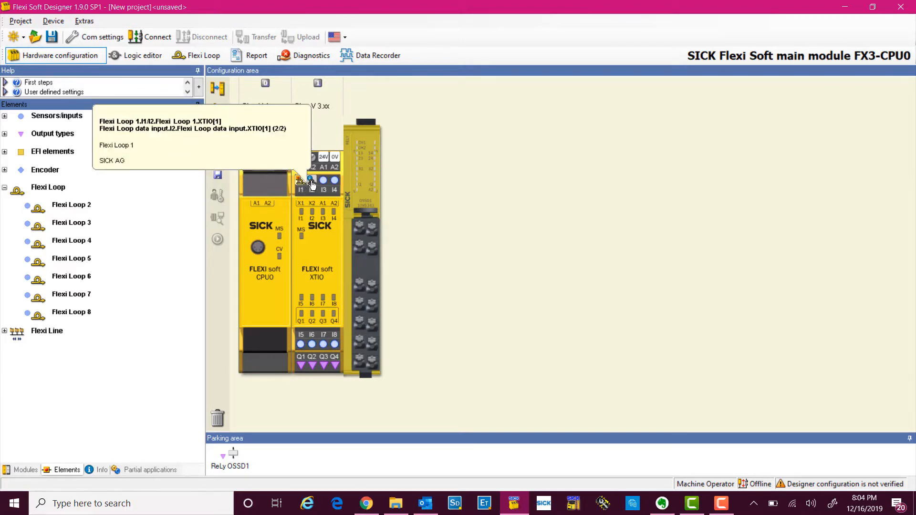
mouse_move(327, 150)
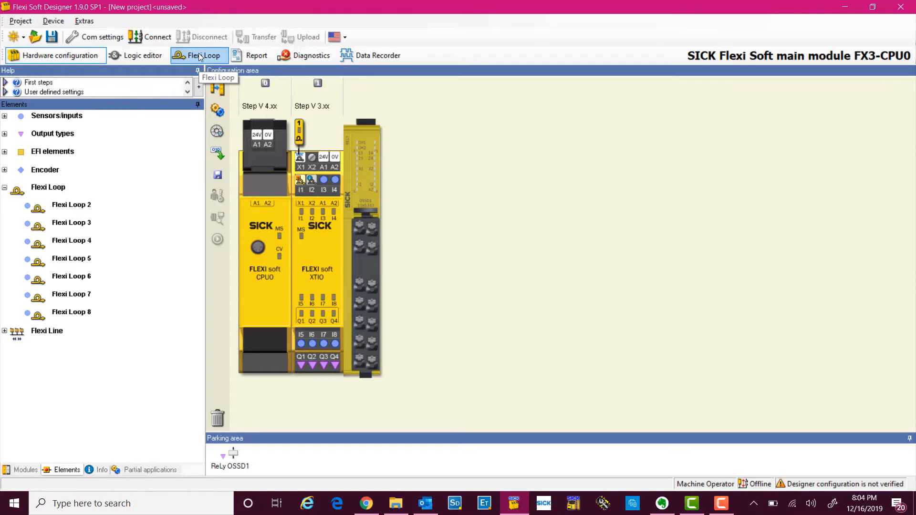
Open the Flexi Loop 1 editor with its node catalogue
click(204, 55)
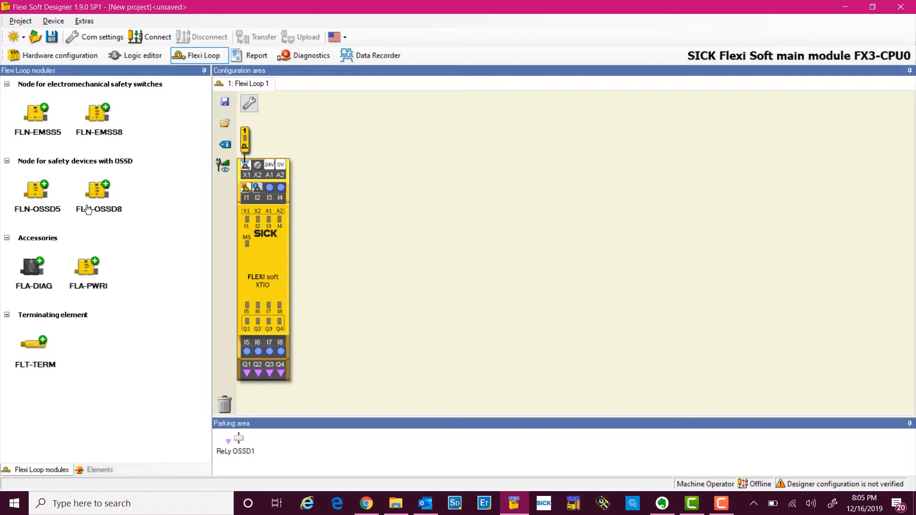
mouse_move(48, 357)
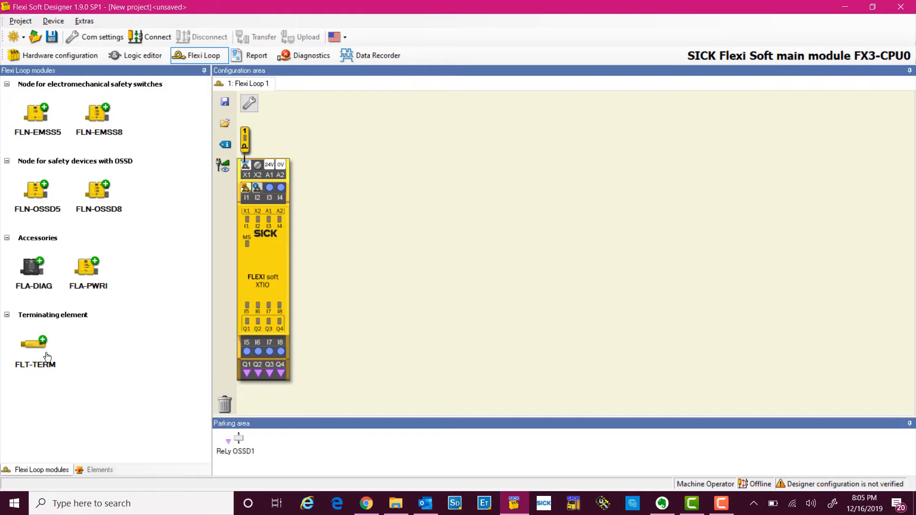
mouse_move(97, 465)
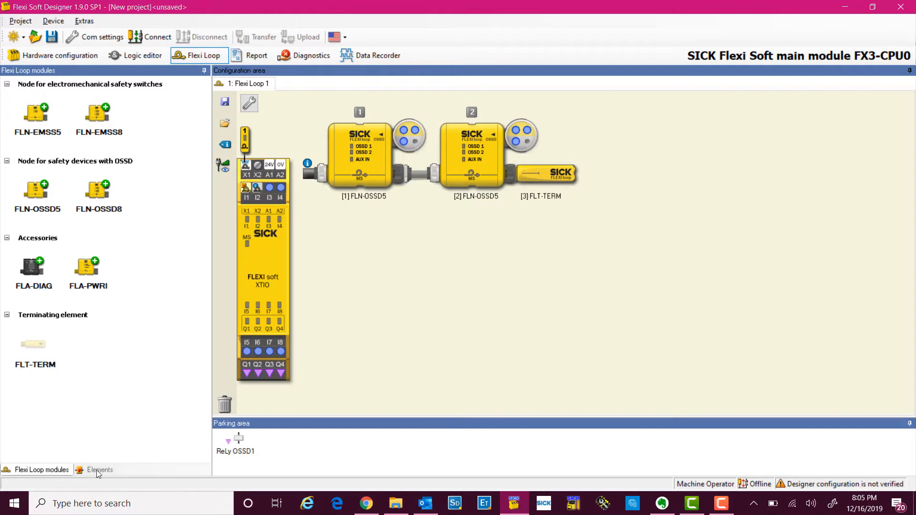
Expand Electro-sensitive protective devices in Elements to reach deTec4 and the non-contact switch
click(99, 469)
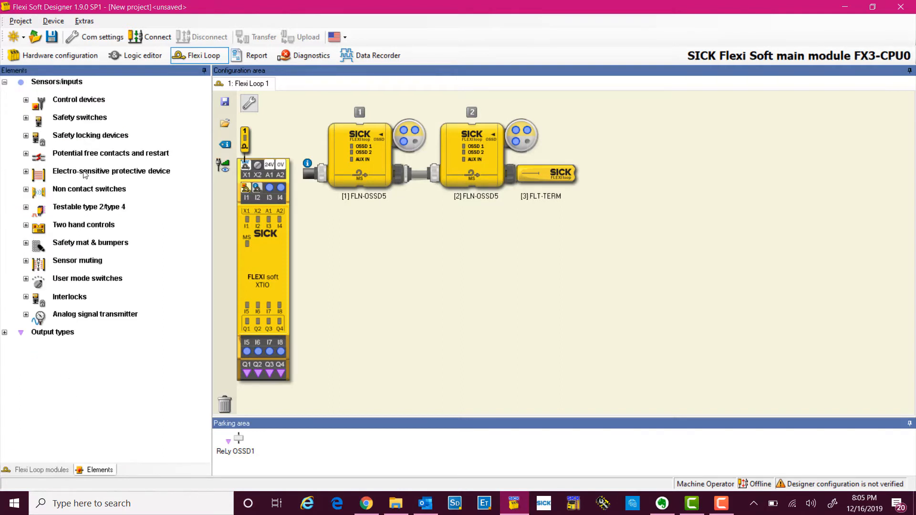
click(25, 170)
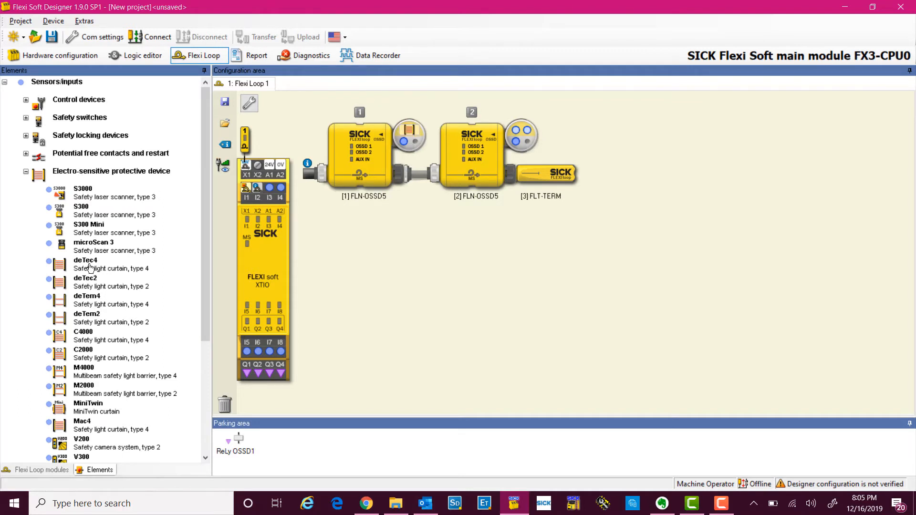
mouse_move(408, 133)
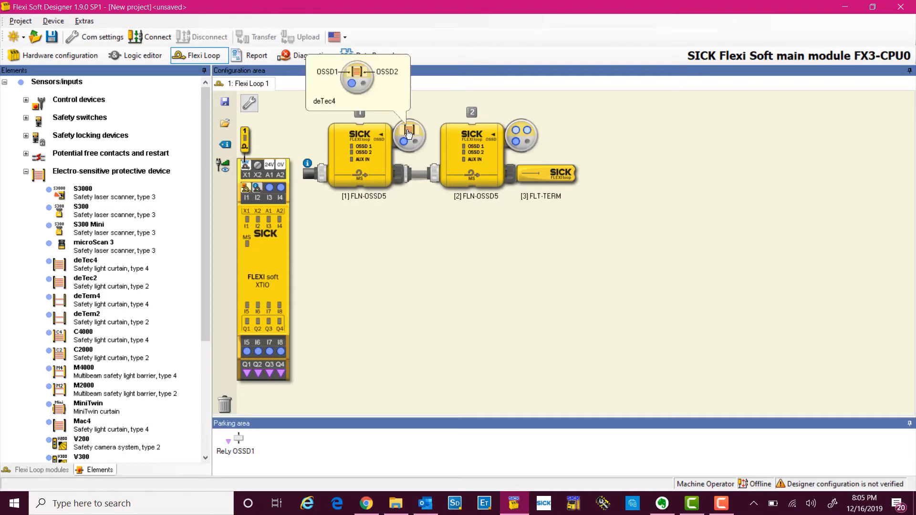
scroll(down, 3)
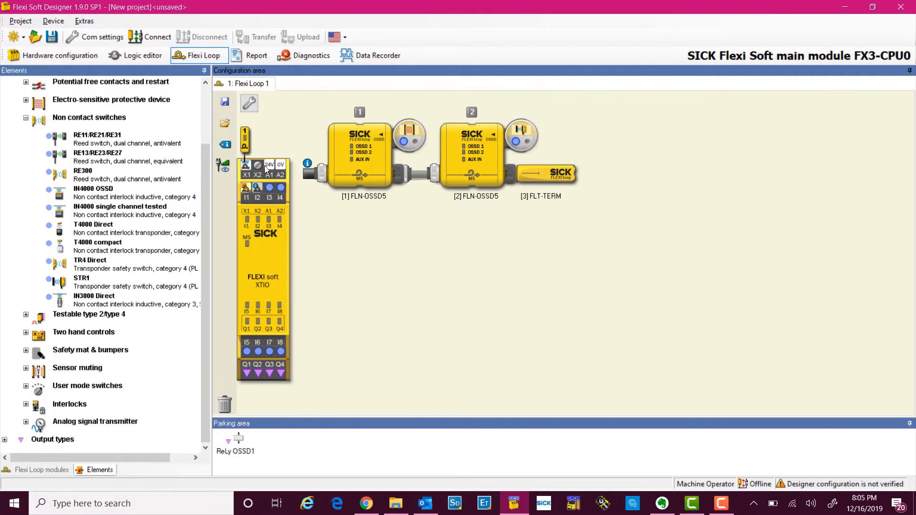
mouse_move(140, 55)
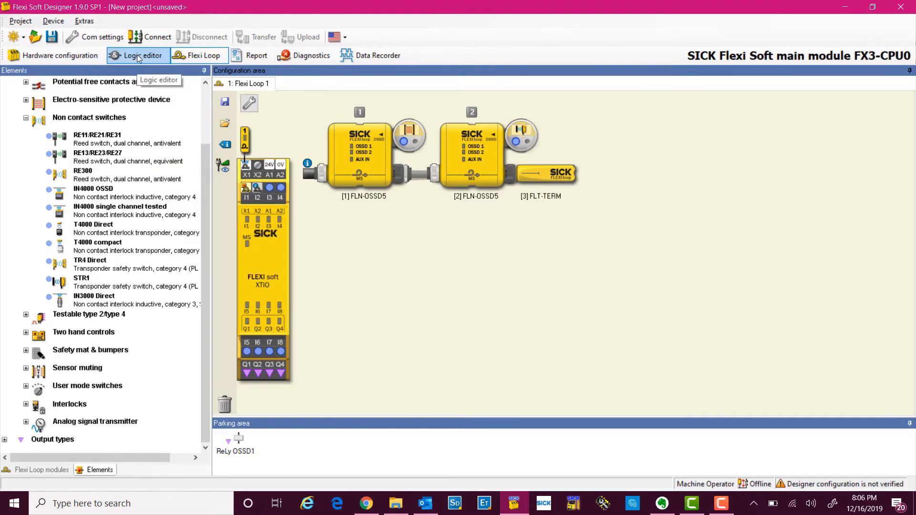
Drop the Flexi Loop safe input onto Page 1, then browse the Logic function blocks
click(138, 55)
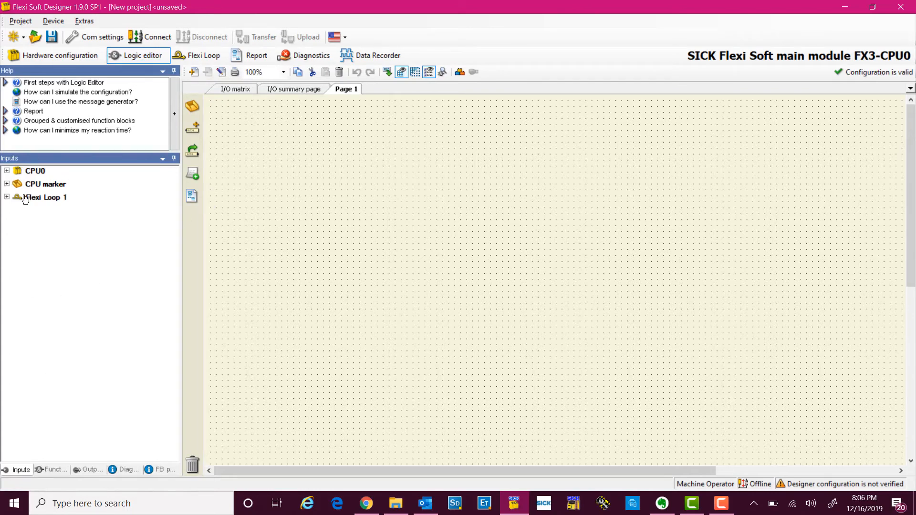
click(6, 197)
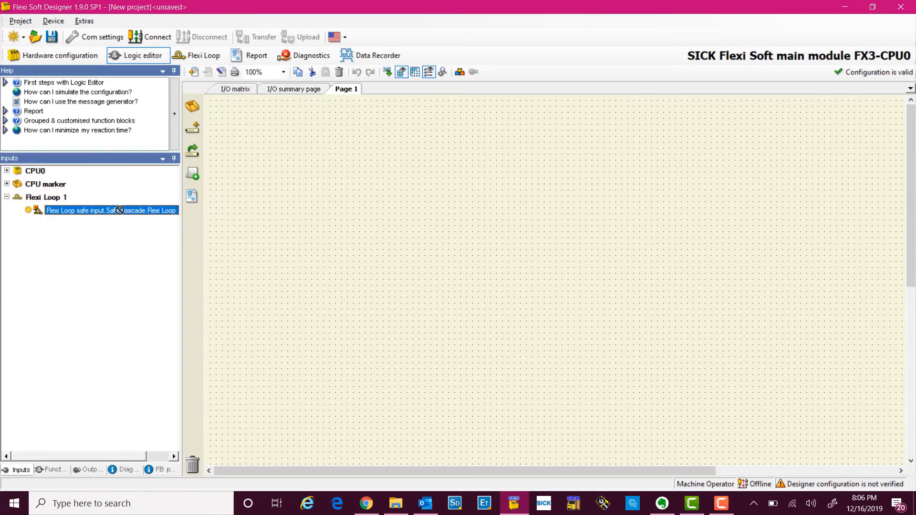
drag(111, 211, 321, 219)
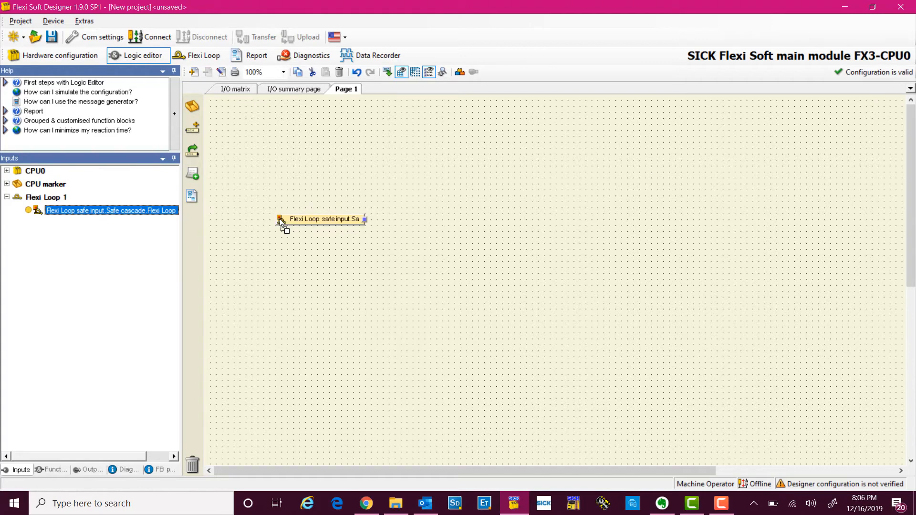
click(53, 469)
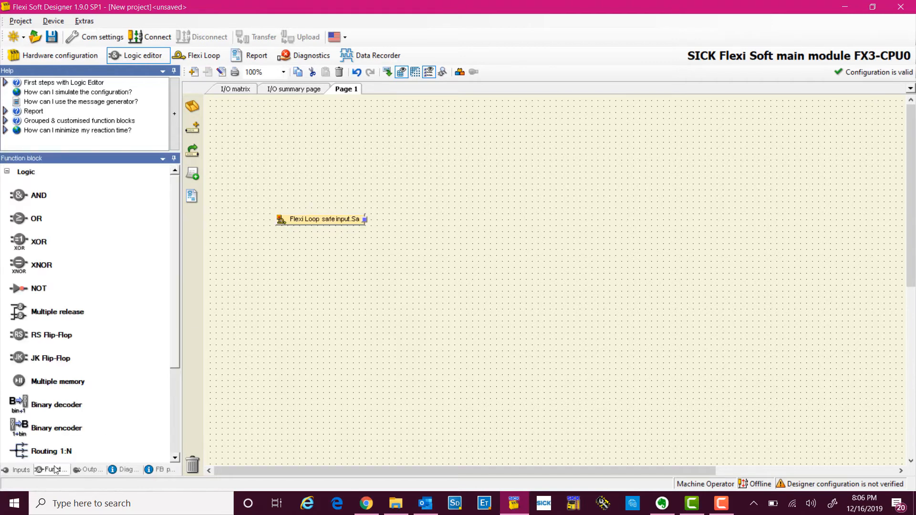
mouse_move(67, 425)
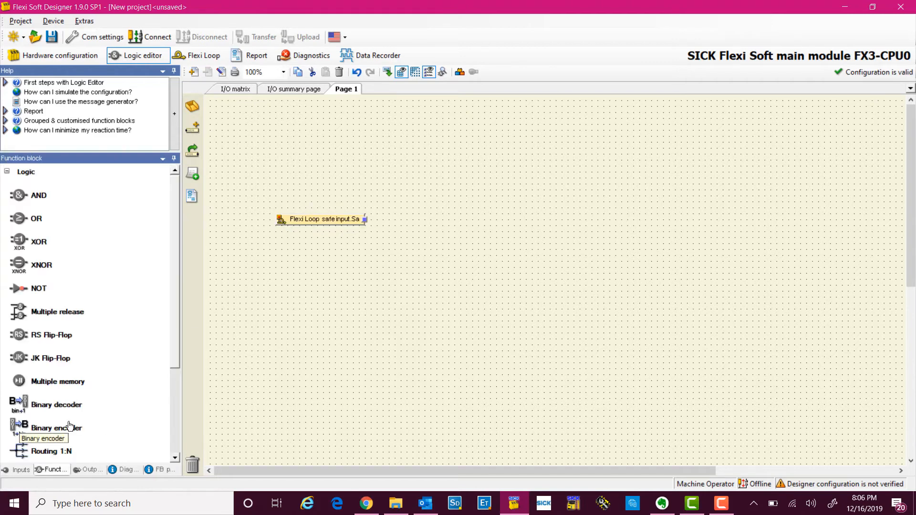
scroll(down, 3)
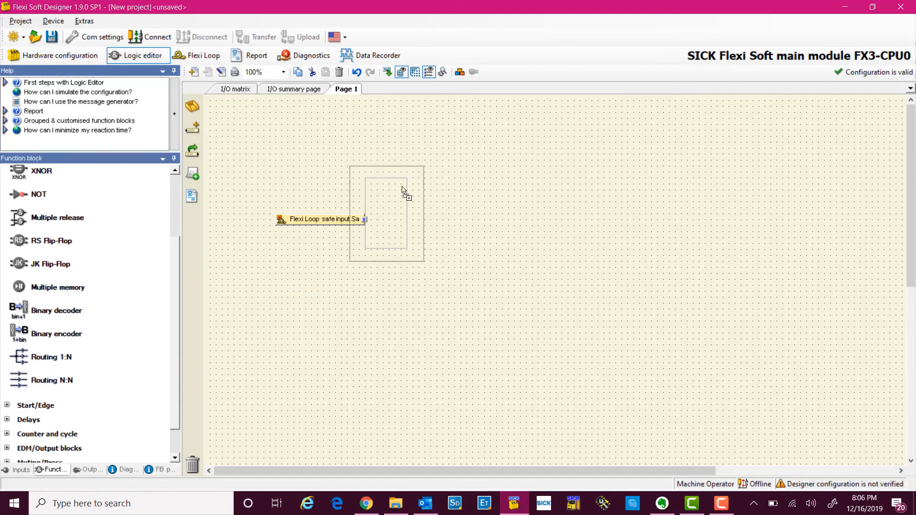
Edit the Routing N:N block's I/O settings to one input and confirm
right_click(450, 228)
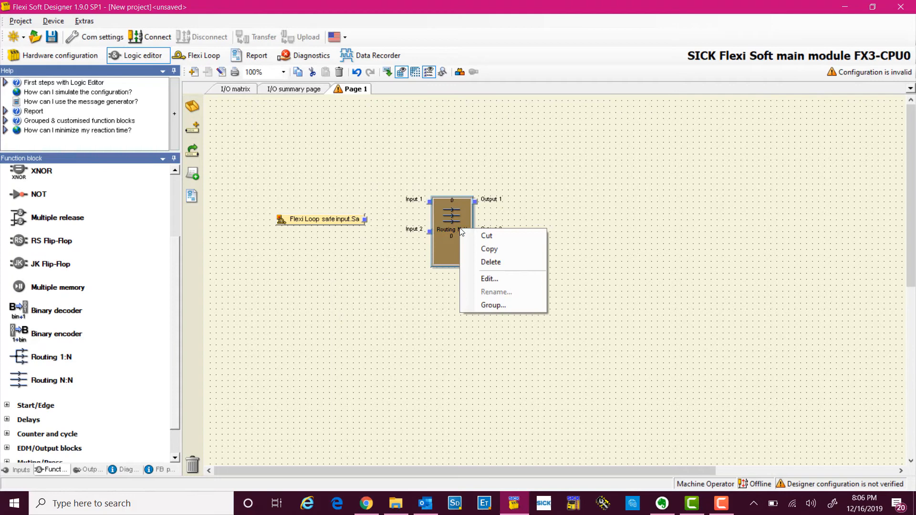
click(489, 279)
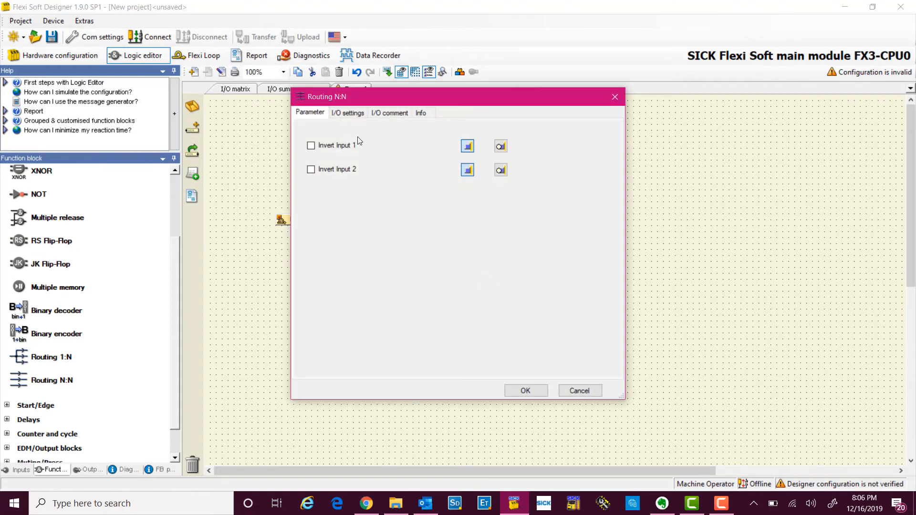
click(347, 112)
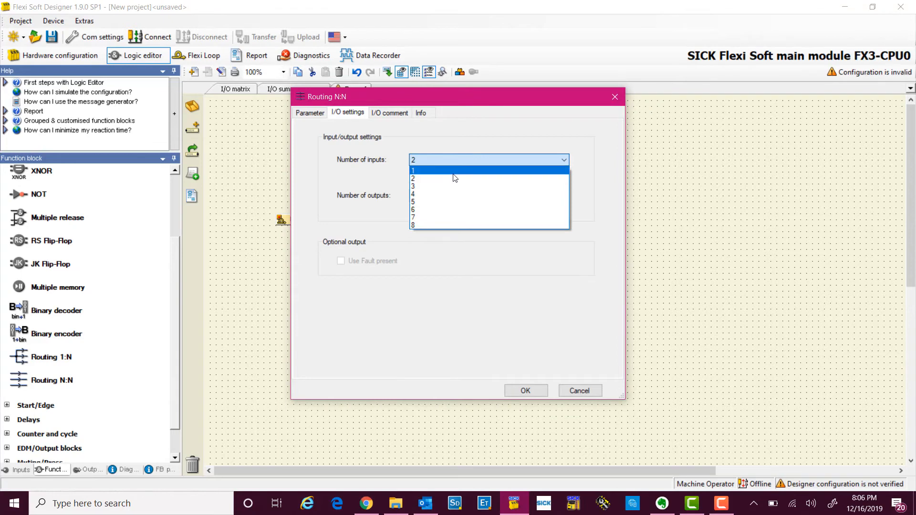
click(413, 170)
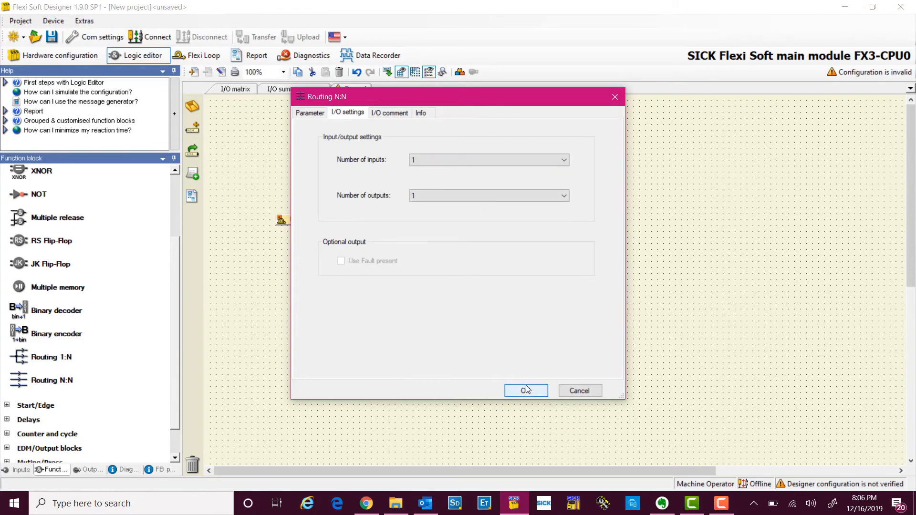
click(525, 390)
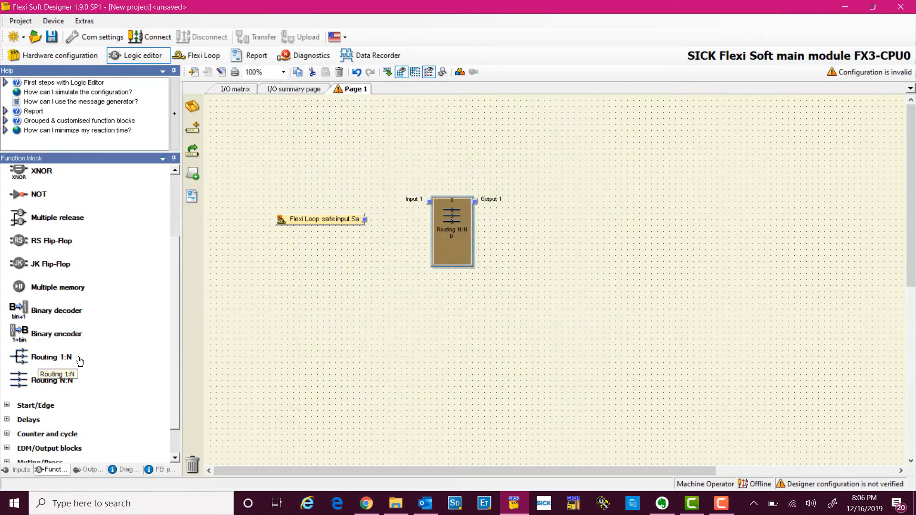
scroll(down, 3)
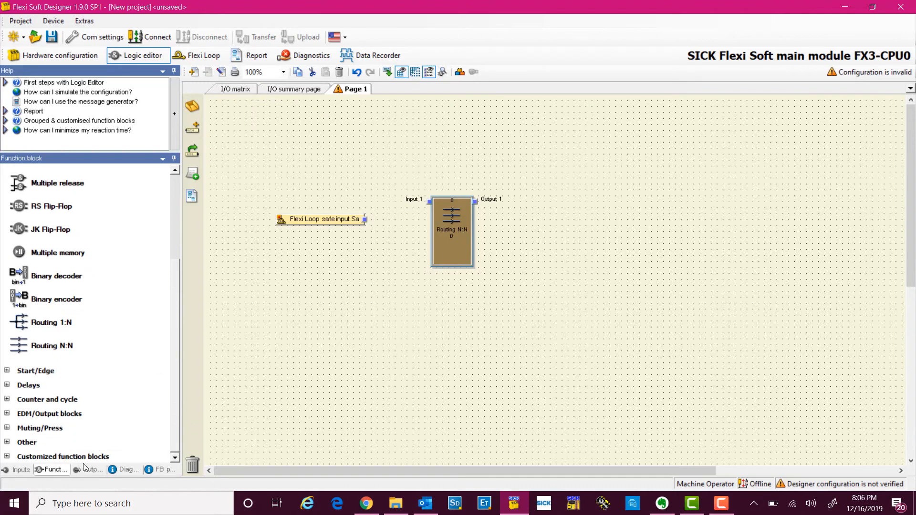
Place the ReLy OSSD1 output from the Parking area onto Page 1
click(89, 469)
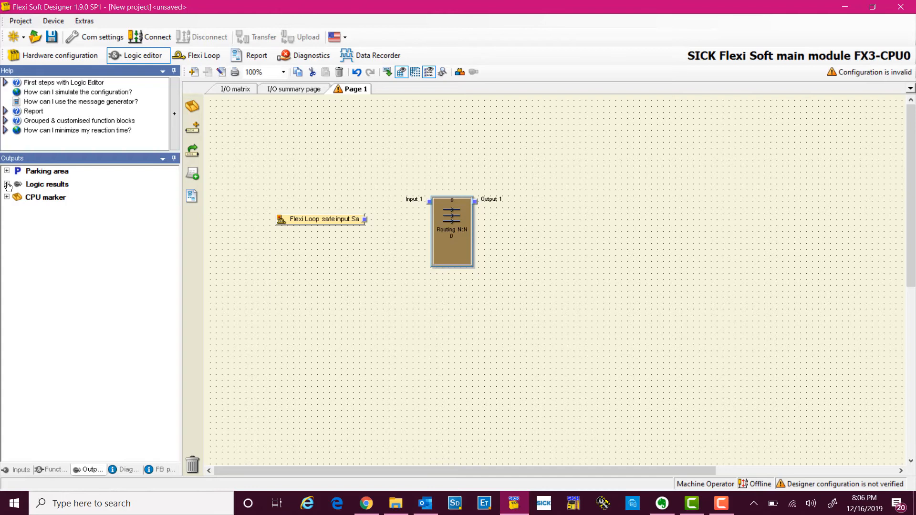
click(6, 170)
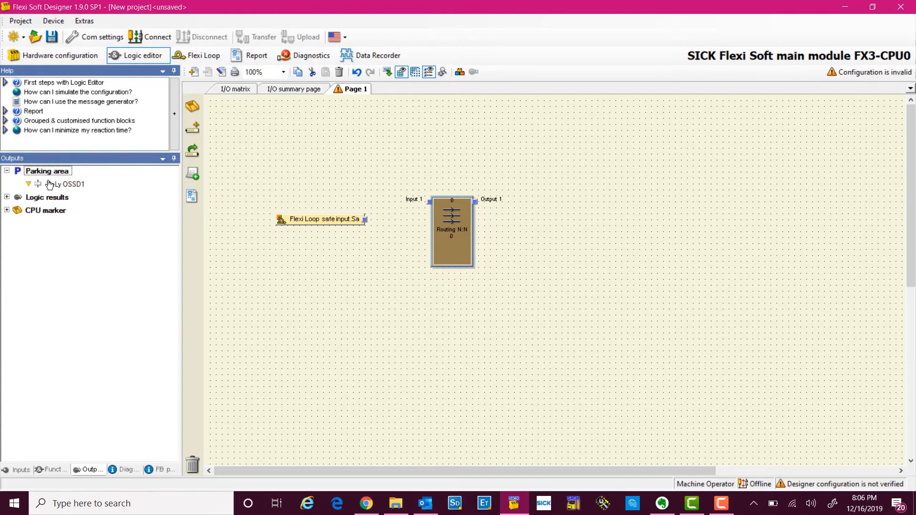
drag(65, 183, 637, 213)
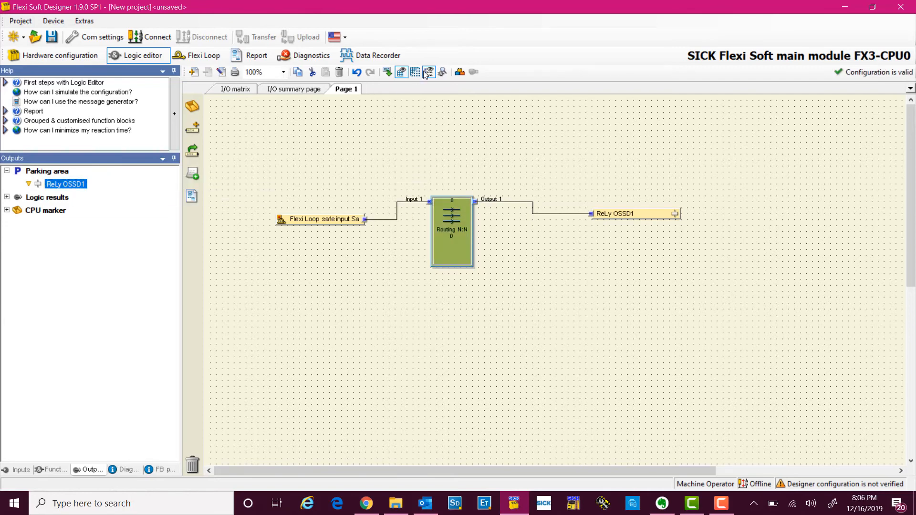
Dismiss the simulation error, remove the parked relay output and reopen Outputs
click(428, 71)
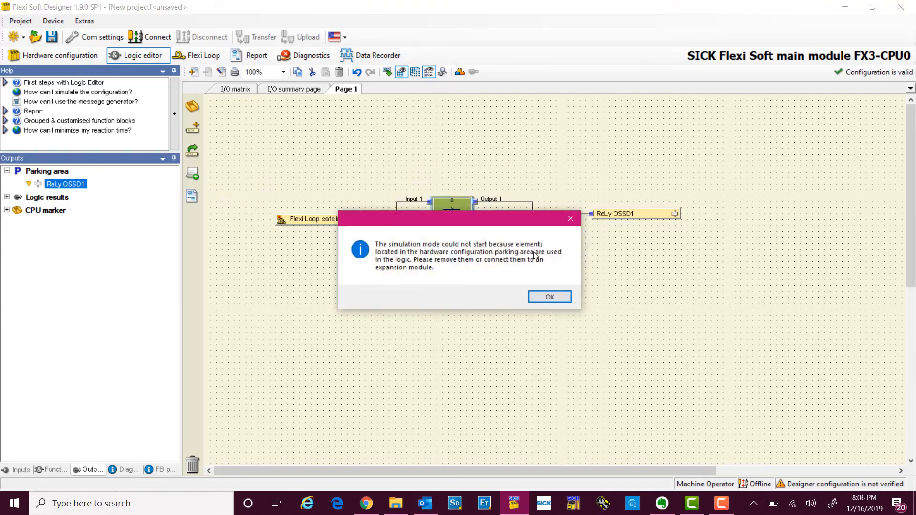
click(549, 296)
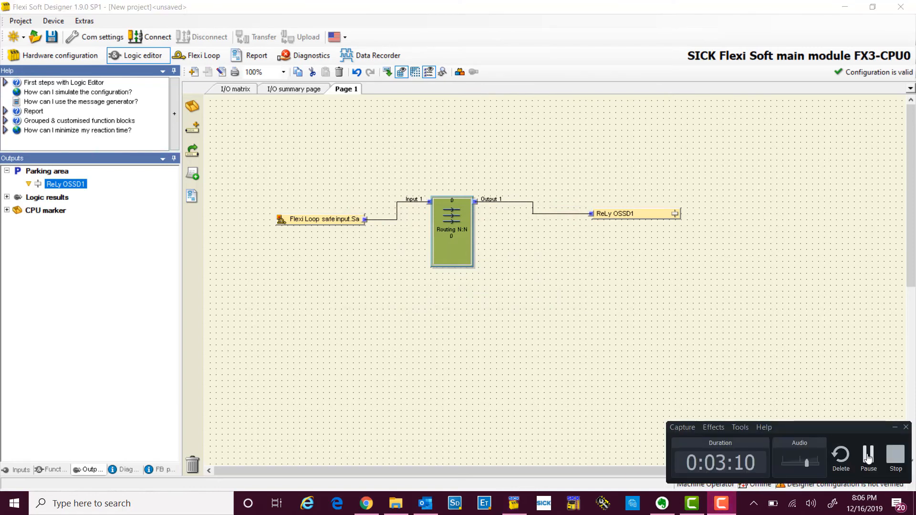
click(53, 469)
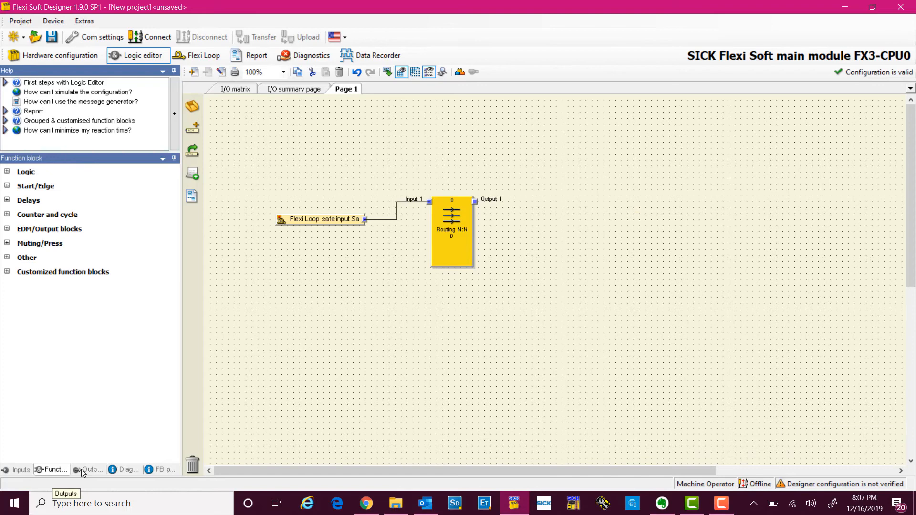
click(88, 469)
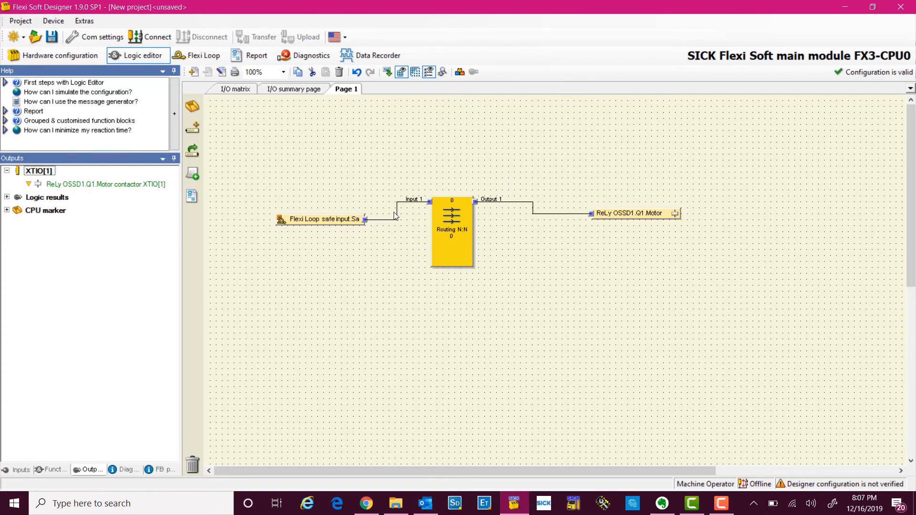
mouse_move(461, 97)
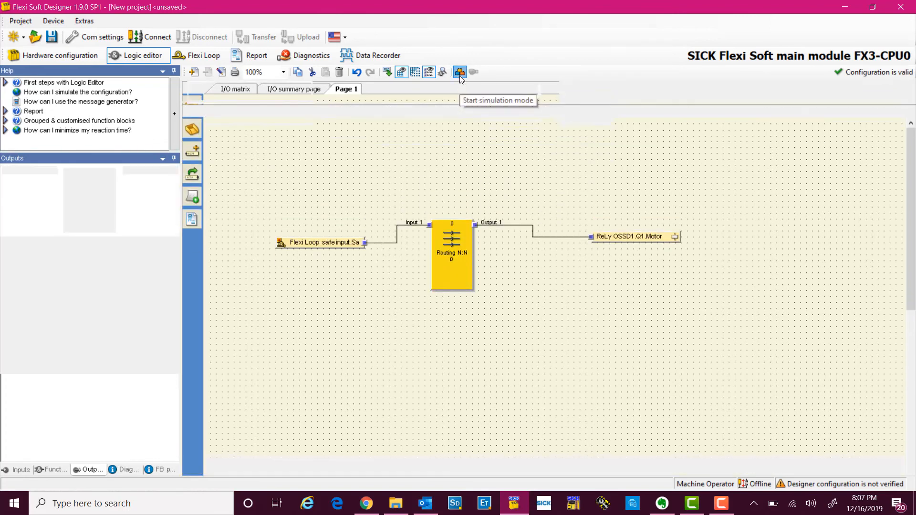
Run the logic simulation continuously for about 13 seconds, then return to hardware configuration
click(460, 71)
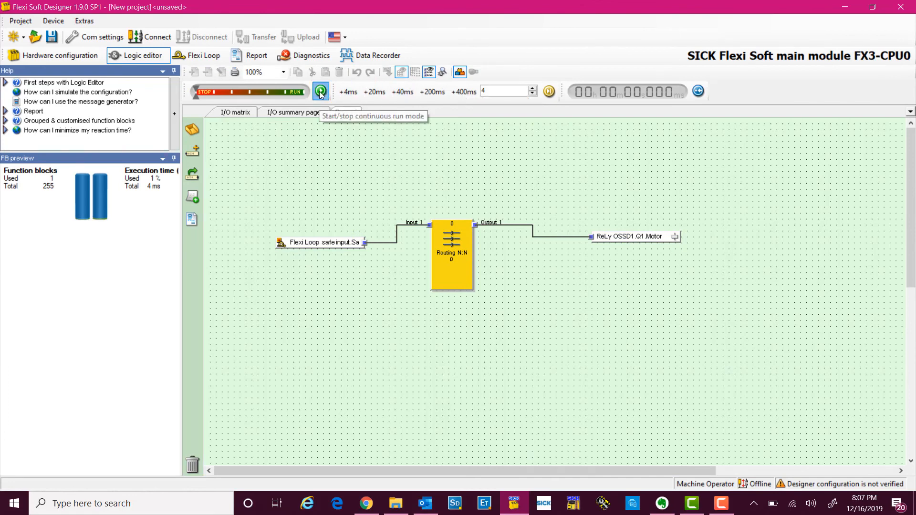
click(320, 92)
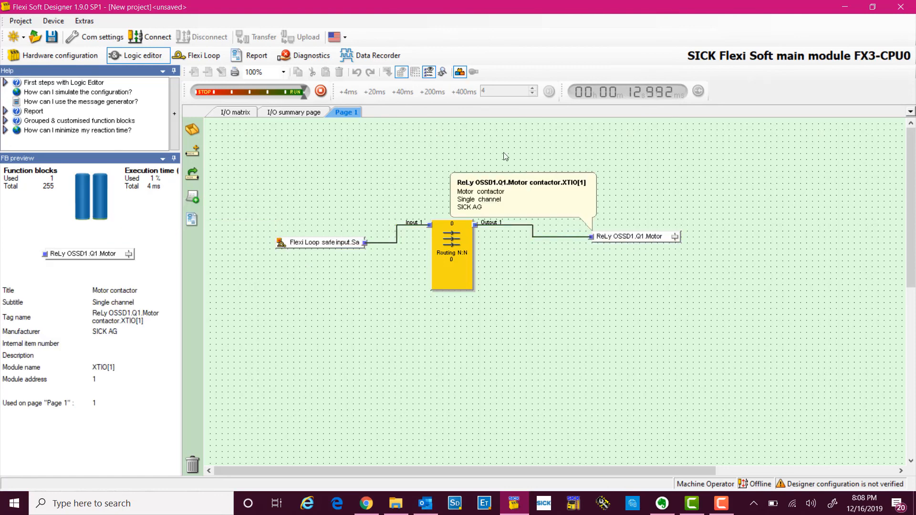
click(60, 55)
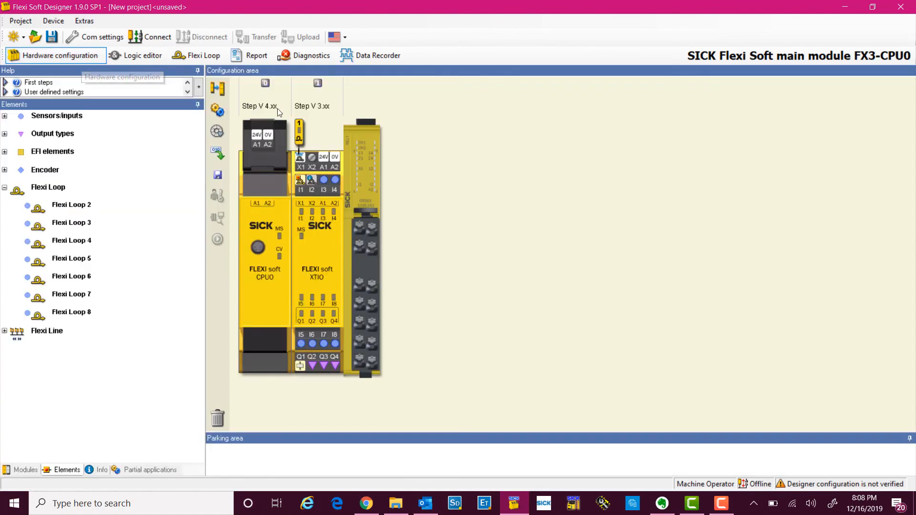